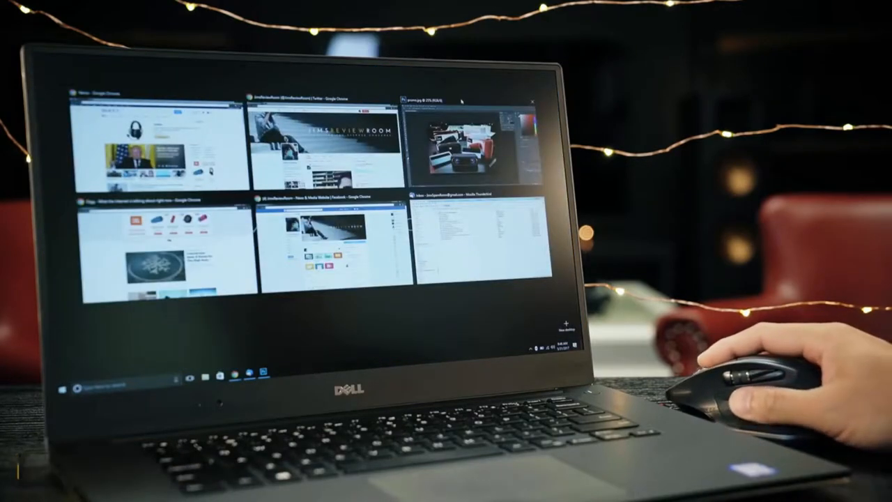
Step: Show all open windows in Windows 10 Task View using the mouse's gesture button
{"action": "left_click", "coordinate": [453, 139]}
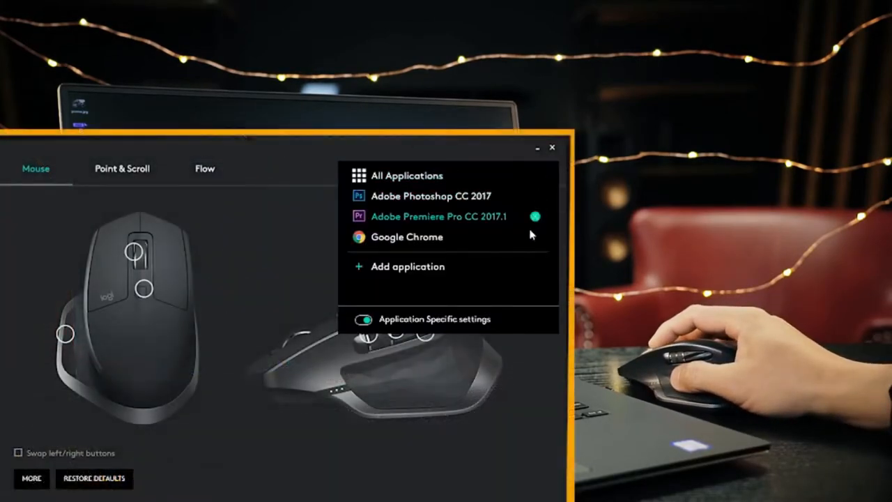
Step: Browse the Add application list and select the Adobe Premiere Pro profile
{"action": "left_click", "coordinate": [407, 266]}
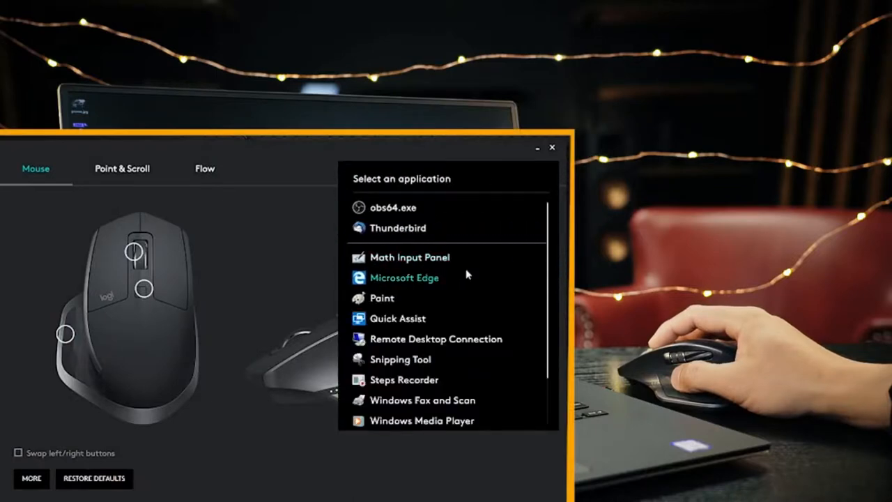
{"action": "scroll", "scroll_direction": "down", "scroll_amount": 3}
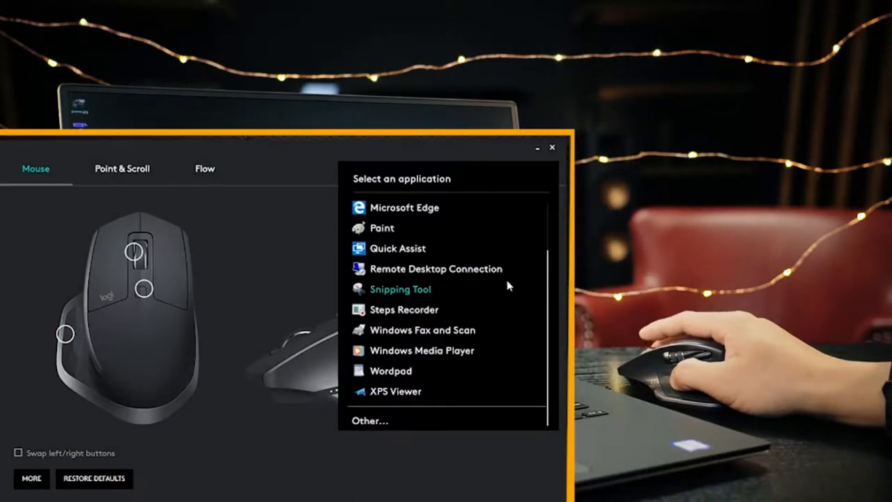
{"action": "scroll", "scroll_direction": "up", "scroll_amount": 3}
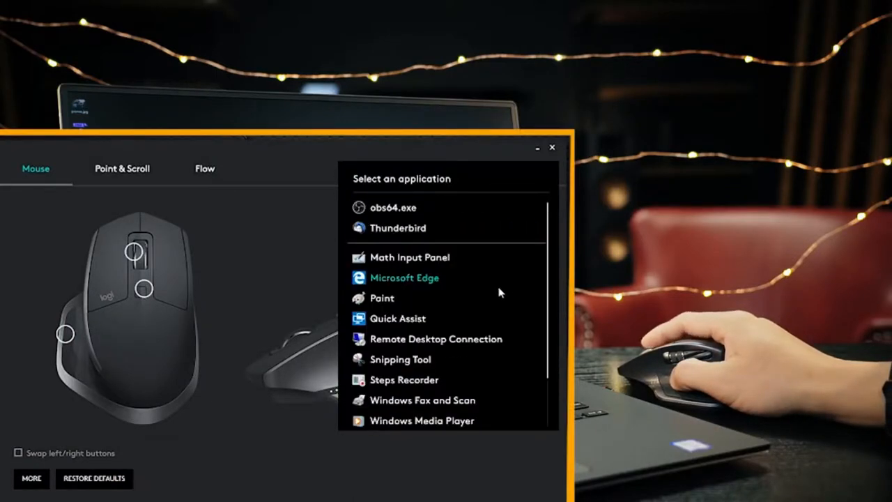
{"action": "mouse_move", "coordinate": [304, 279]}
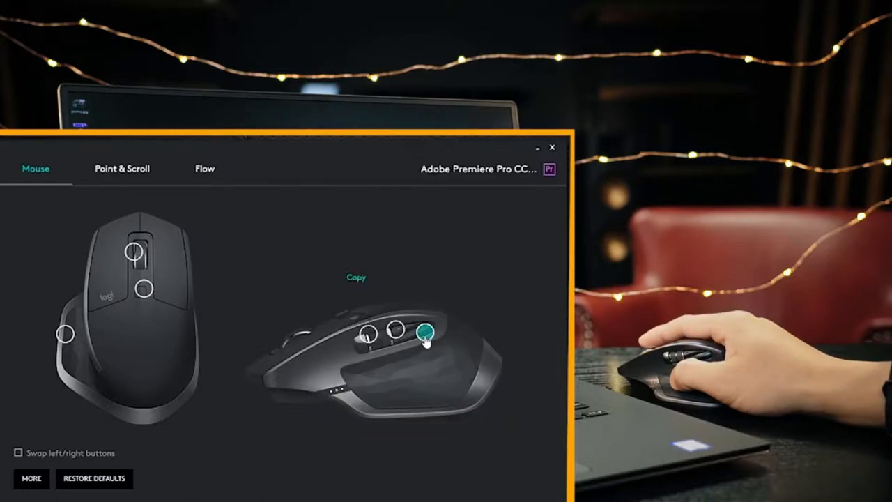
Step: Show the available actions for the thumb button currently set to Copy
{"action": "left_click", "coordinate": [425, 331]}
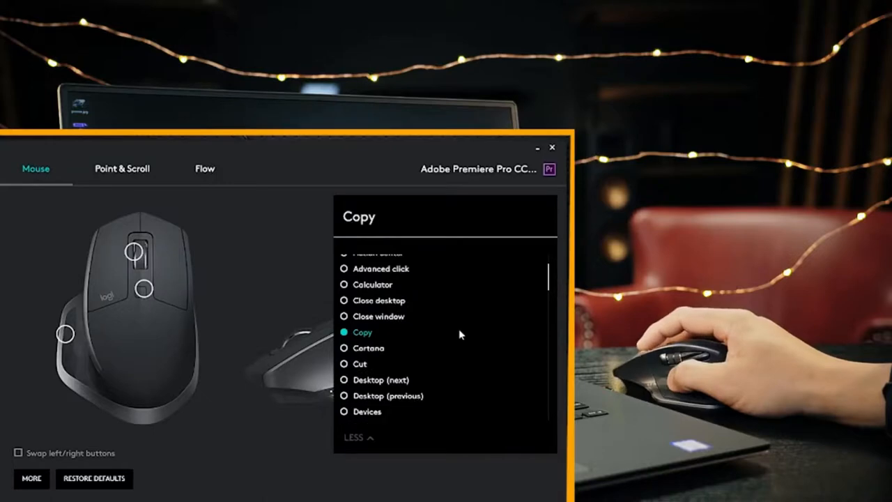
{"action": "scroll", "scroll_direction": "down", "scroll_amount": 3}
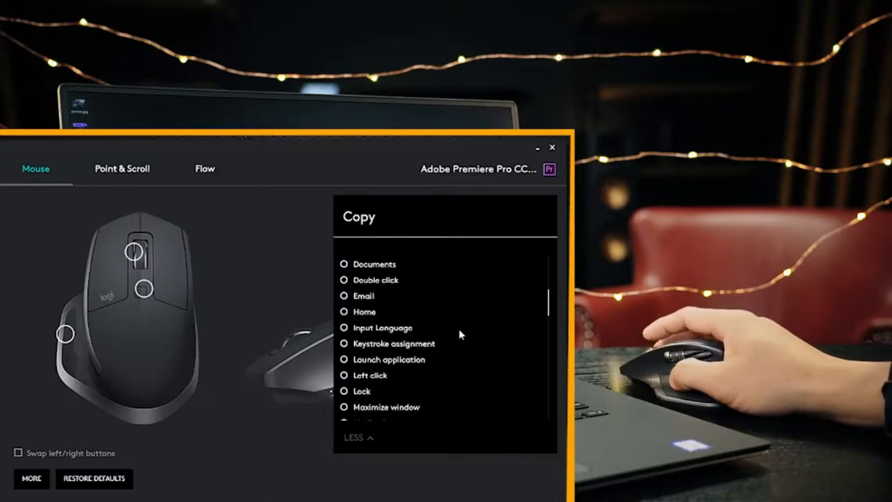
{"action": "scroll", "scroll_direction": "down", "scroll_amount": 3}
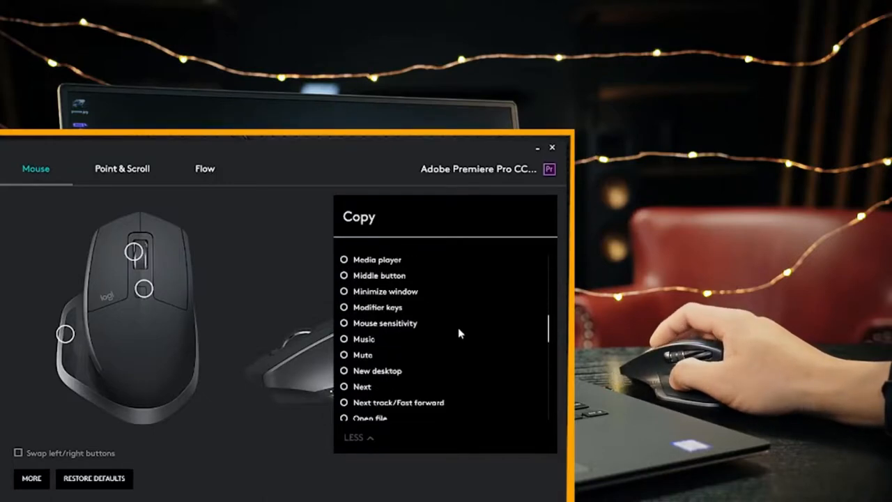
{"action": "scroll", "scroll_direction": "down", "scroll_amount": 3}
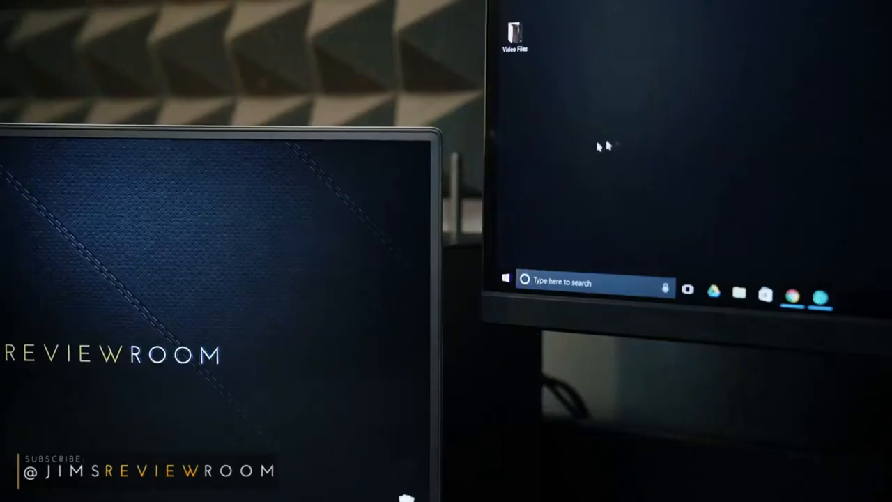
{"action": "mouse_move", "coordinate": [499, 170]}
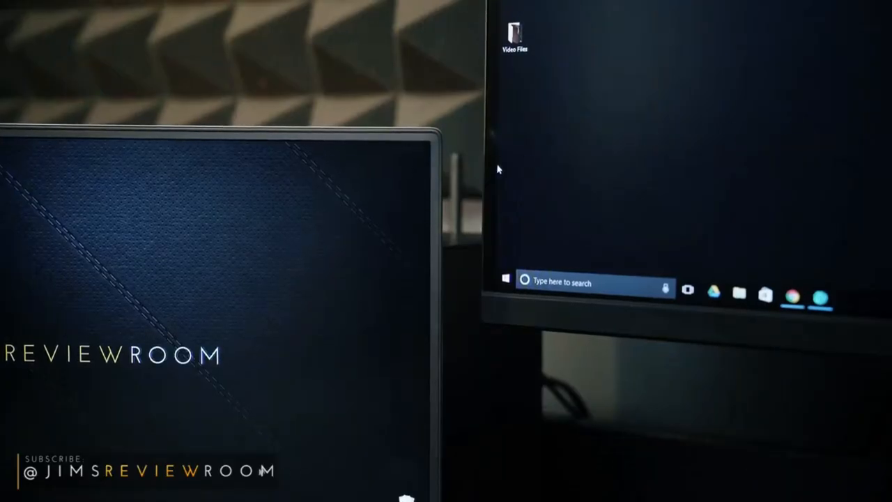
{"action": "mouse_move", "coordinate": [716, 78]}
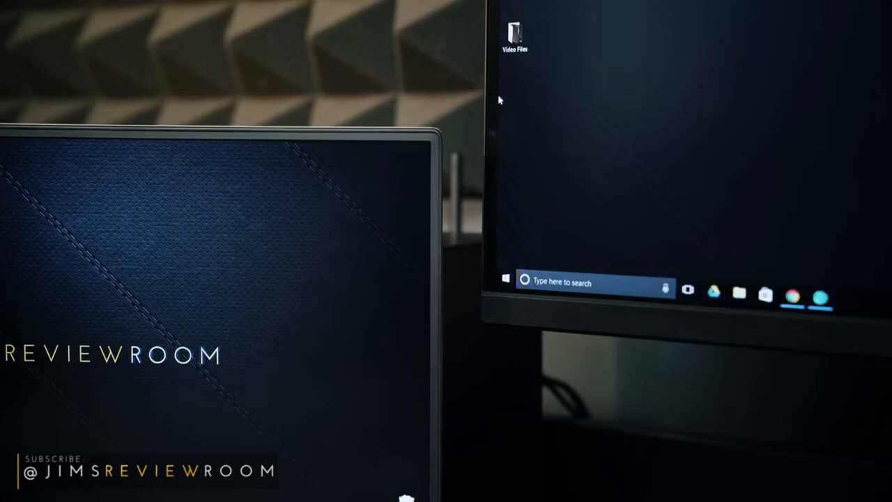
{"action": "mouse_move", "coordinate": [680, 97]}
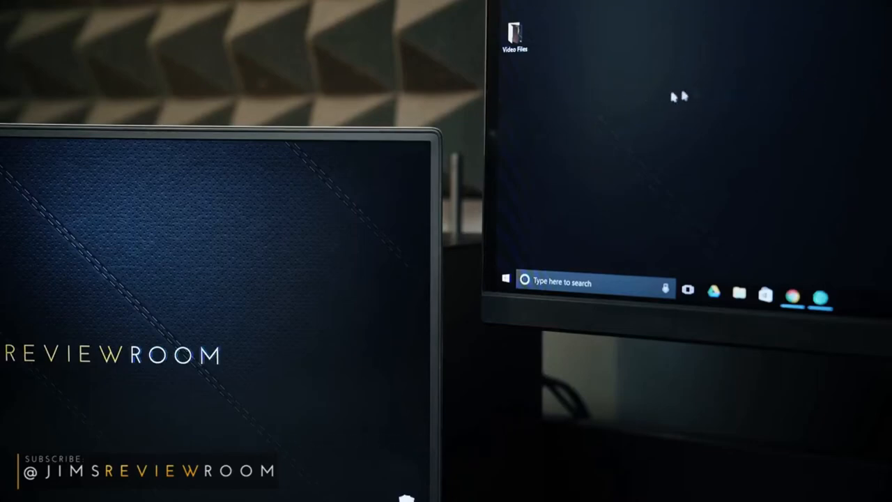